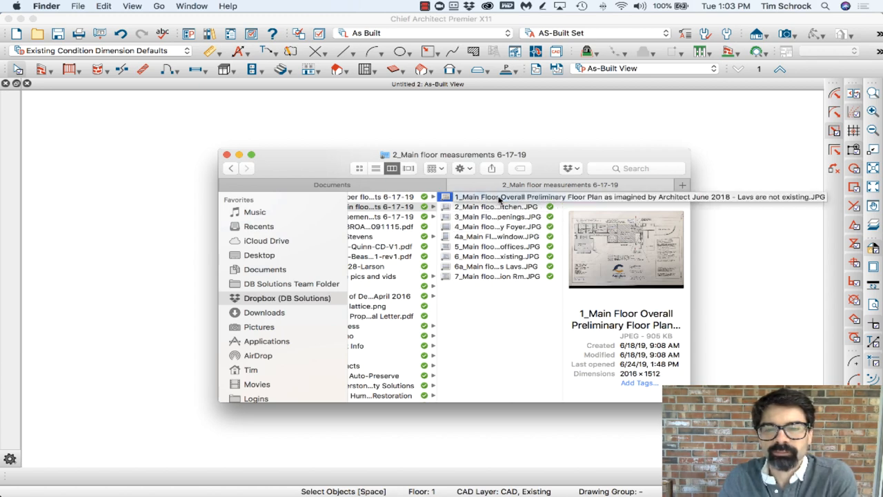
{"action": "mouse_move", "coordinate": [486, 200]}
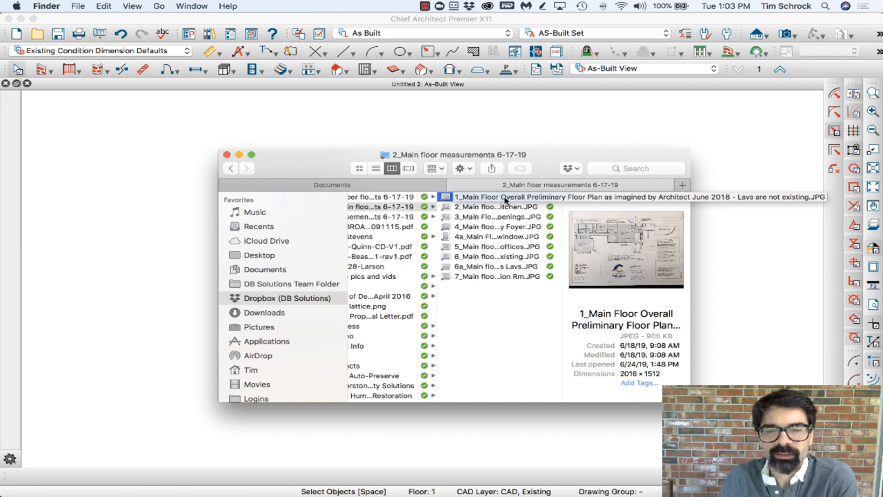
Drag the '1_Main Floor Overall Preliminary Floor Plan' JPG into the as-built plan view
{"action": "left_click_drag", "start_coordinate": [508, 196], "coordinate": [165, 269]}
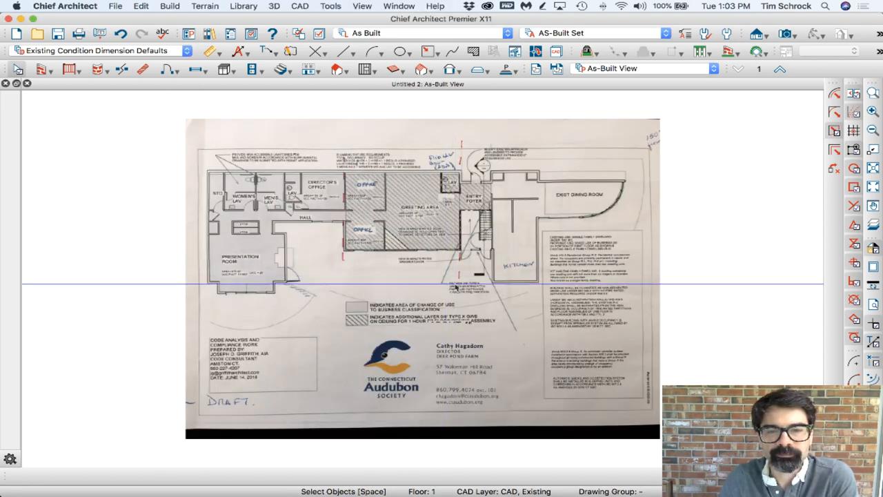
{"action": "mouse_move", "coordinate": [144, 472]}
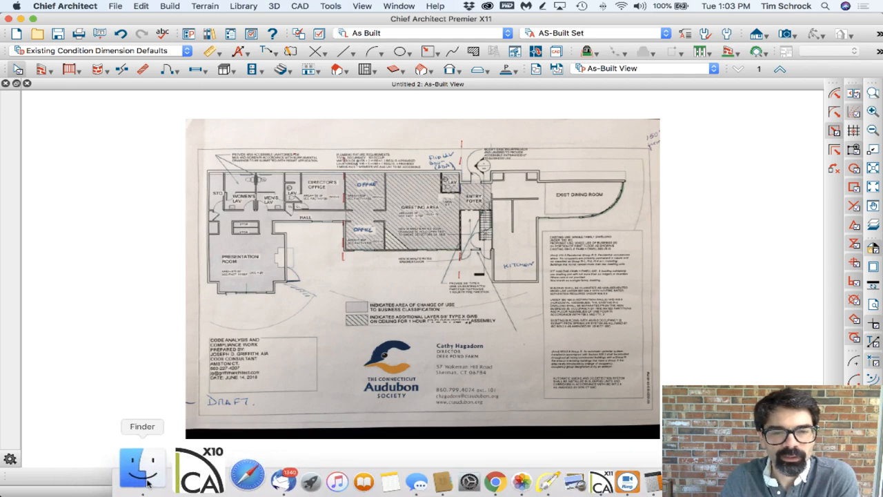
{"action": "mouse_move", "coordinate": [185, 472]}
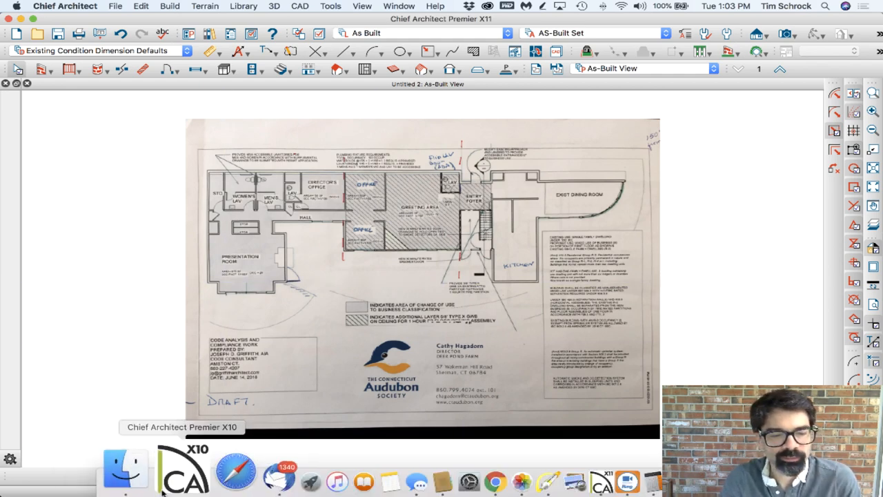
Open '2_Main floor - Kitchen.JPG' from the floor measurements folder in Preview
{"action": "left_click", "coordinate": [124, 472]}
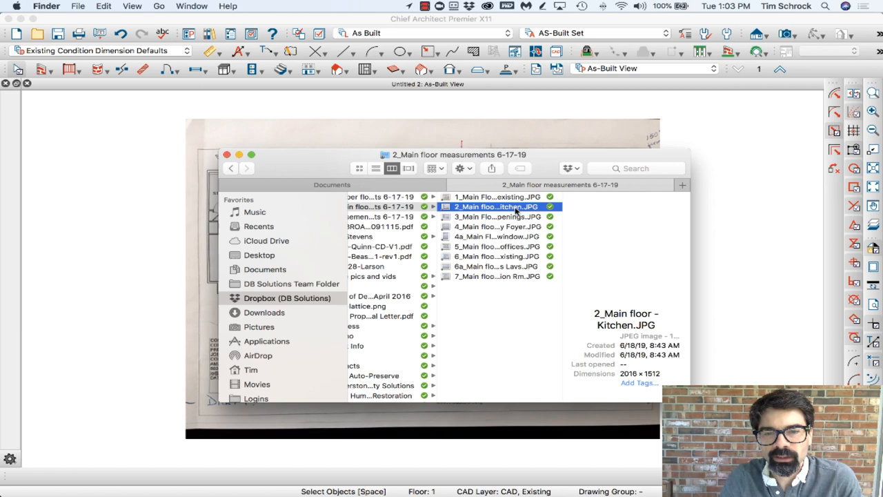
{"action": "double_click", "coordinate": [494, 207]}
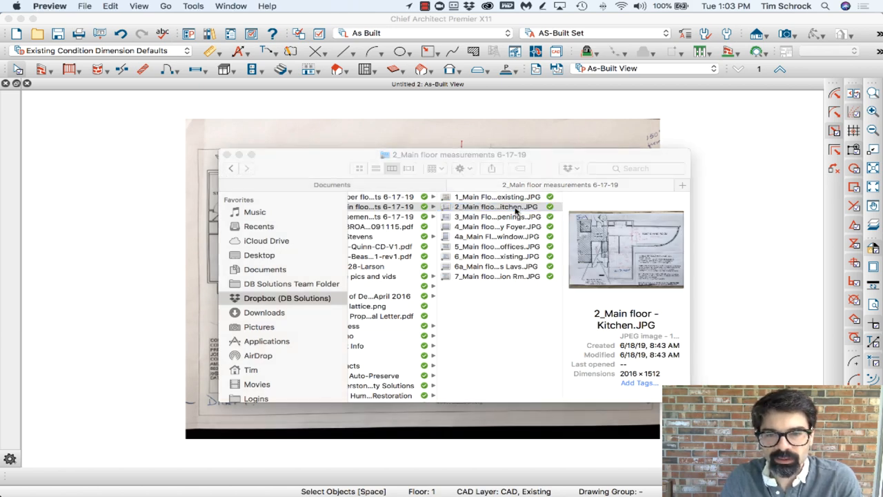
{"action": "double_click", "coordinate": [497, 207]}
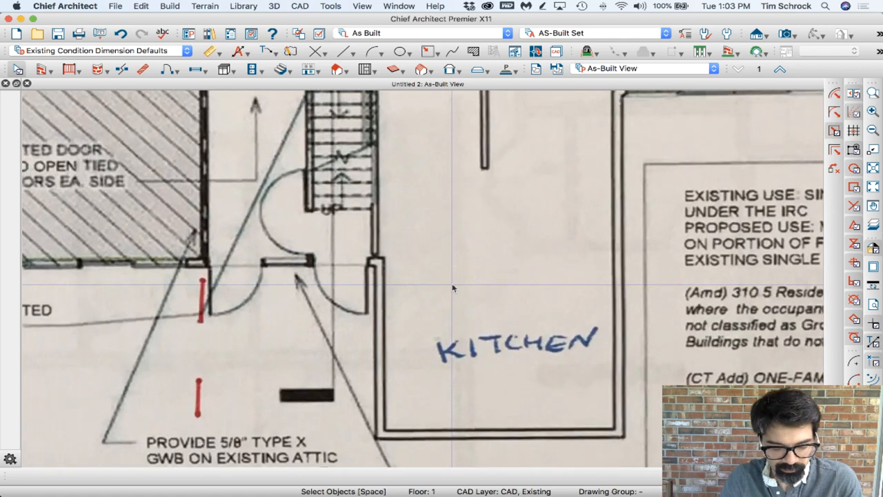
{"action": "mouse_move", "coordinate": [386, 311]}
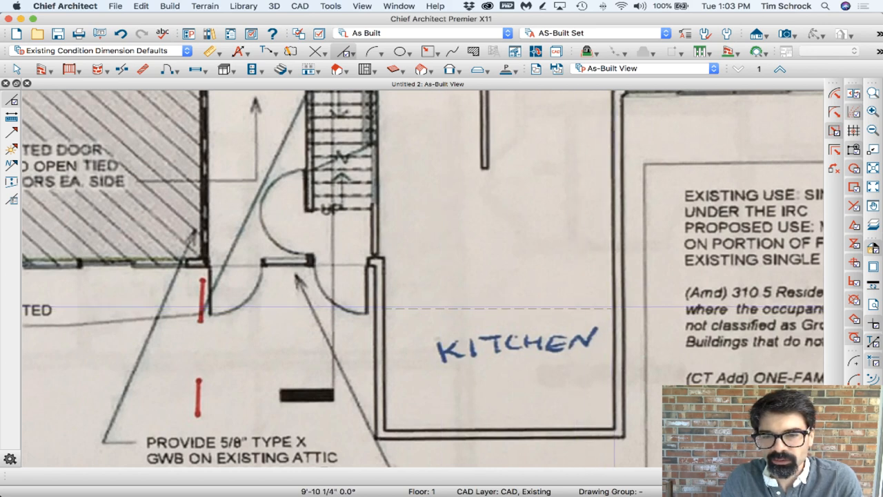
Start a CAD reference line at the kitchen wall to span wall to wall
{"action": "left_click", "coordinate": [577, 309]}
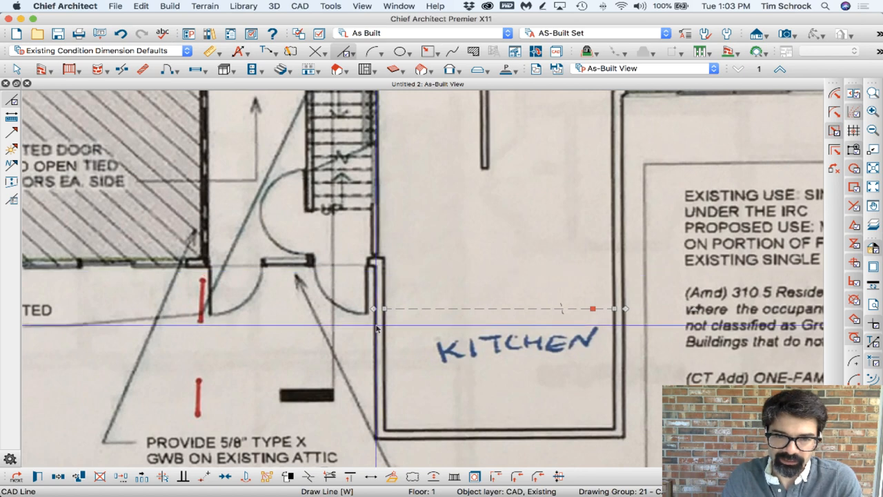
{"action": "mouse_move", "coordinate": [442, 324]}
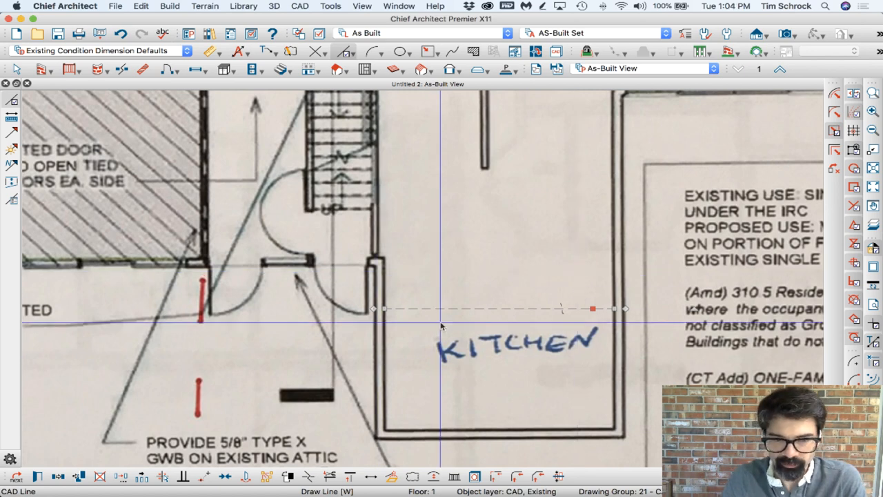
{"action": "mouse_move", "coordinate": [426, 312]}
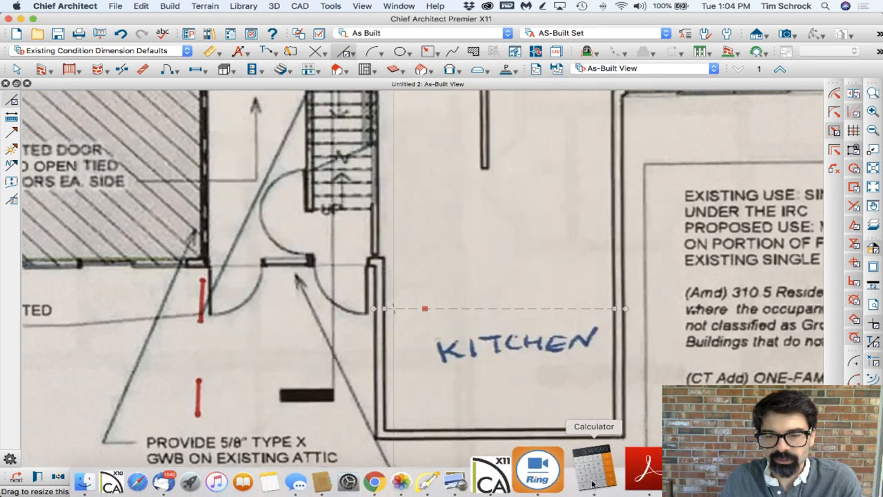
Divide the known kitchen length by the drawn line length to get a factor of about 1.36
{"action": "left_click", "coordinate": [593, 469]}
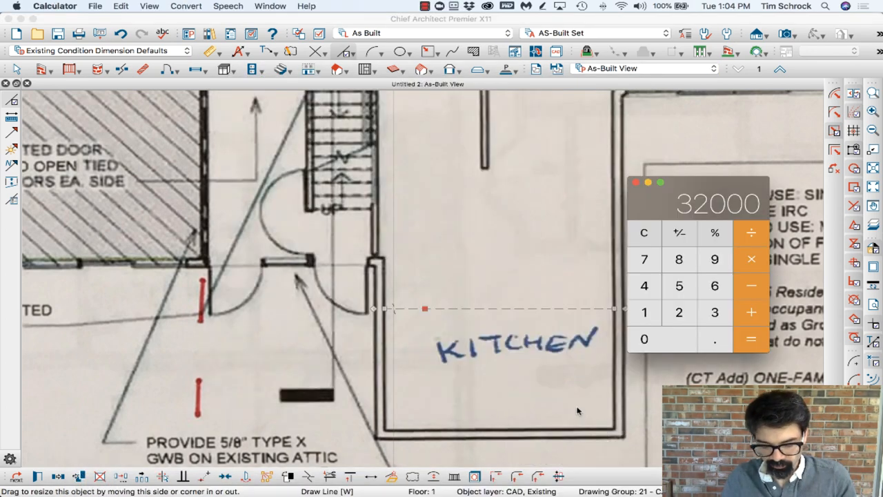
{"action": "left_click", "coordinate": [750, 340]}
{"action": "type", "text": "1"}
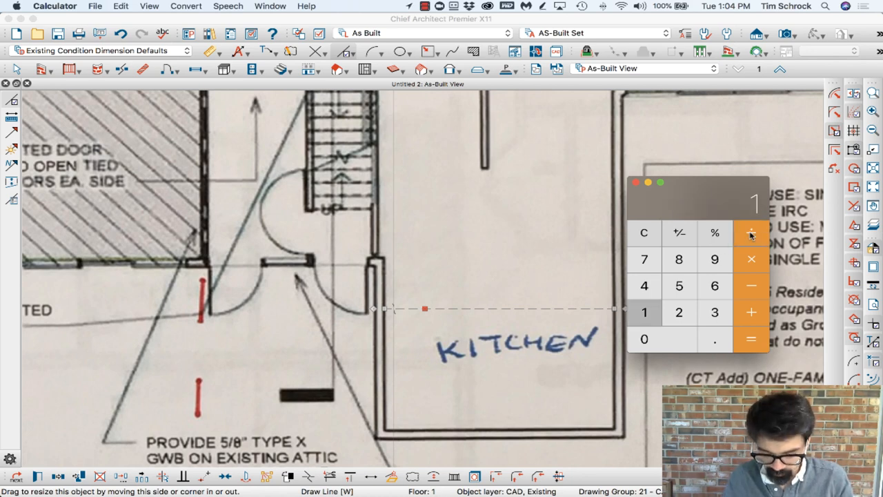
{"action": "left_click", "coordinate": [751, 232]}
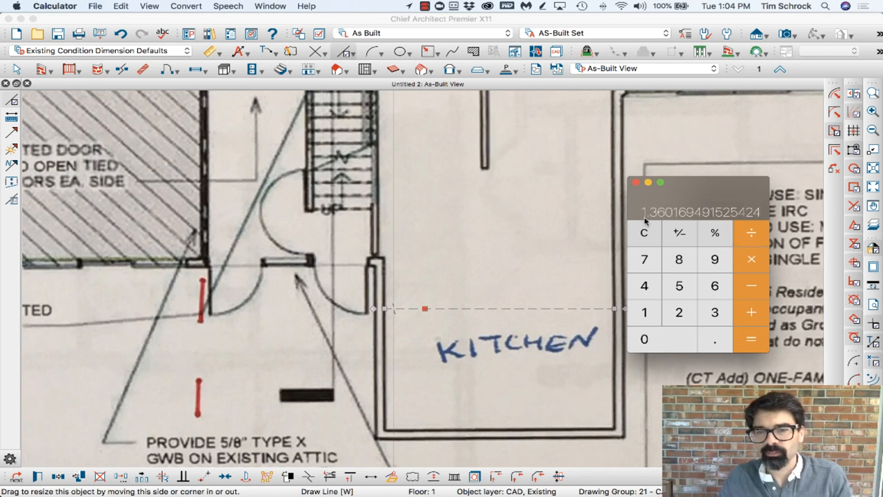
{"action": "mouse_move", "coordinate": [647, 222]}
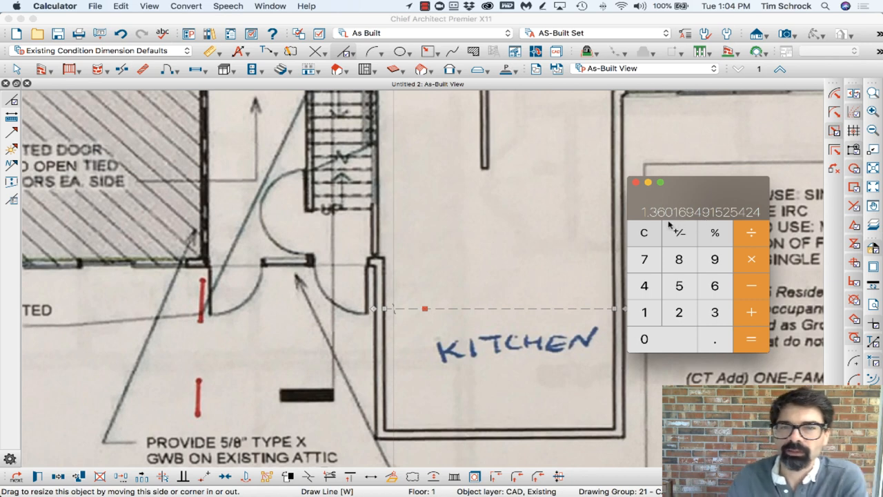
{"action": "mouse_move", "coordinate": [679, 232]}
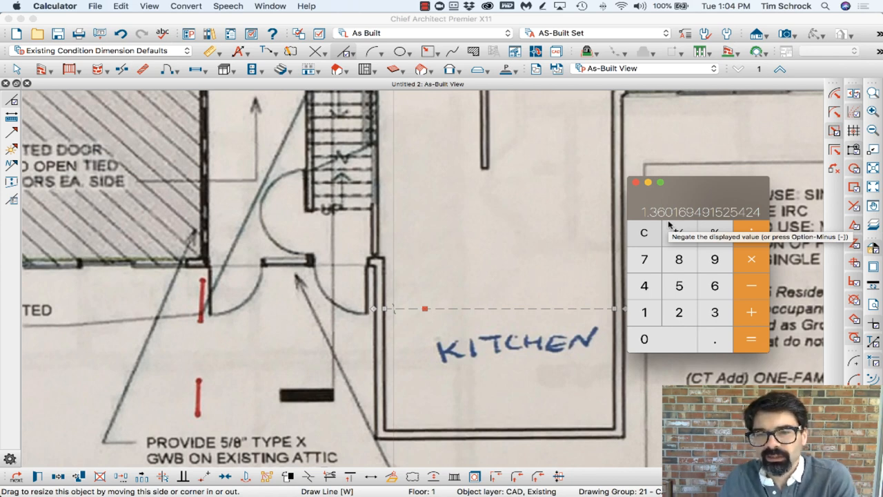
{"action": "mouse_move", "coordinate": [670, 221]}
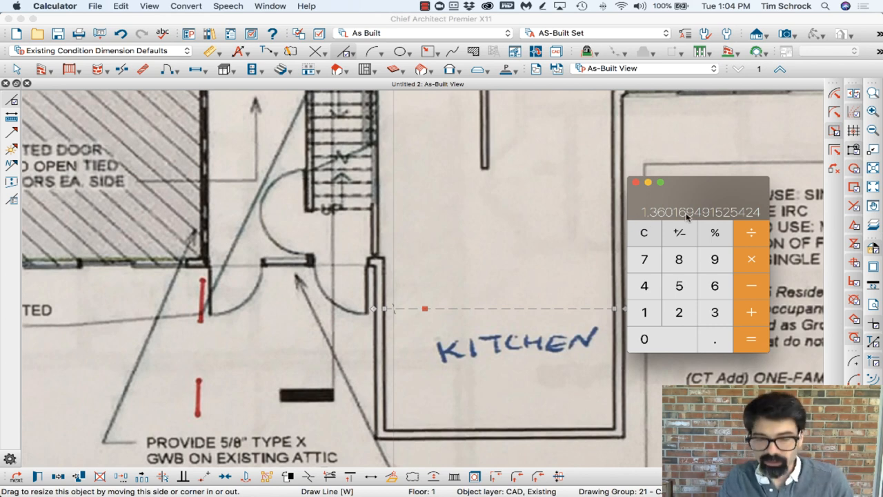
Copy the calculated resize factor via Edit > Copy and return to Chief Architect
{"action": "left_click", "coordinate": [121, 5]}
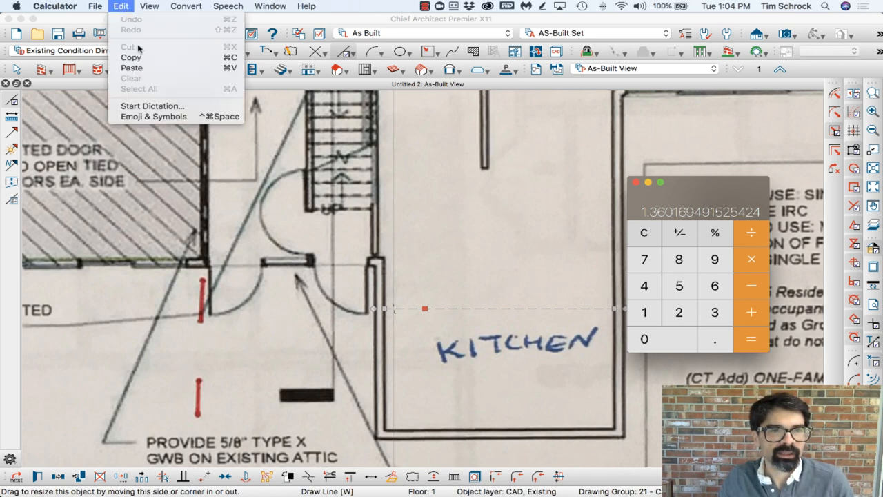
{"action": "left_click", "coordinate": [467, 122]}
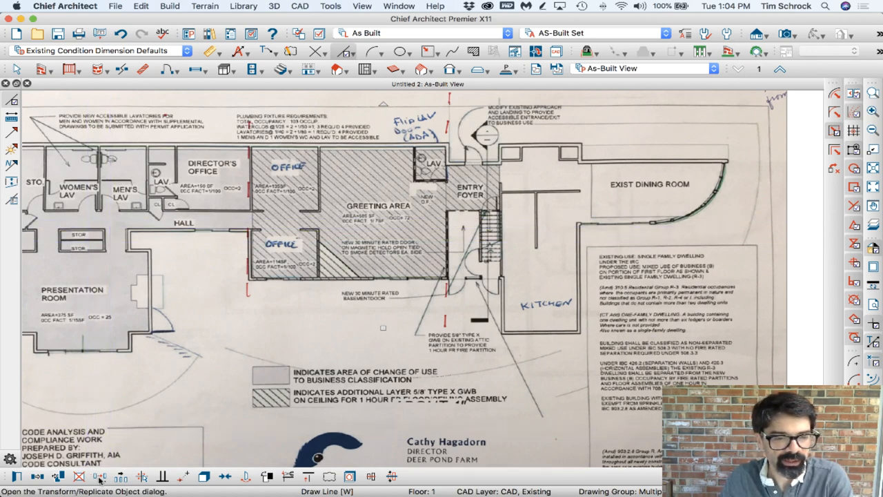
{"action": "mouse_move", "coordinate": [101, 476]}
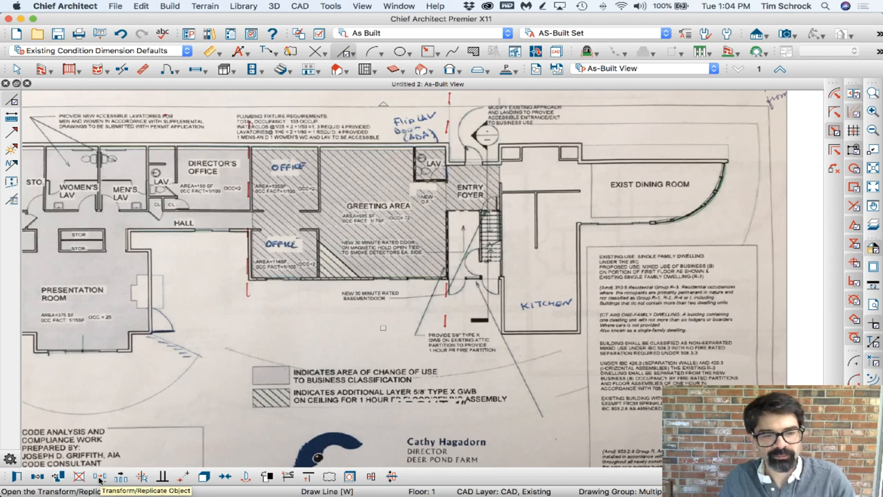
Resize the floor-plan photo by the pasted factor and check the reference line's length in Line Specification
{"action": "left_click", "coordinate": [100, 476]}
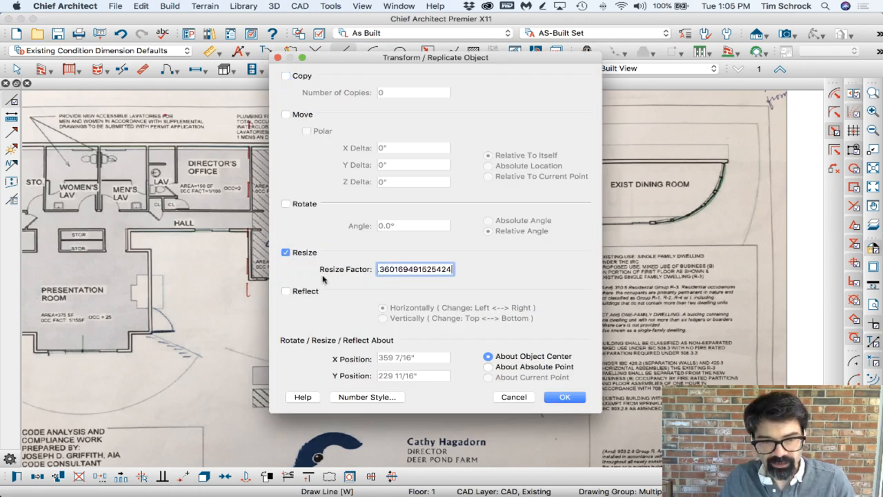
{"action": "left_click", "coordinate": [565, 398]}
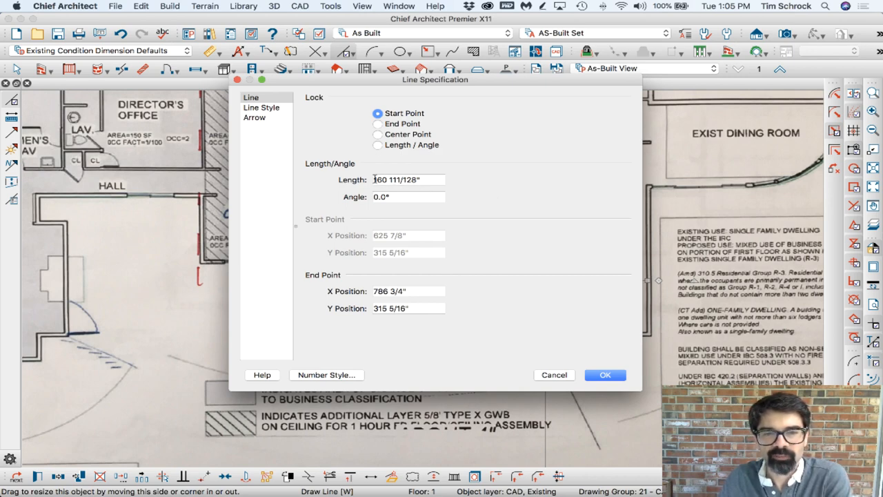
{"action": "left_click", "coordinate": [386, 179]}
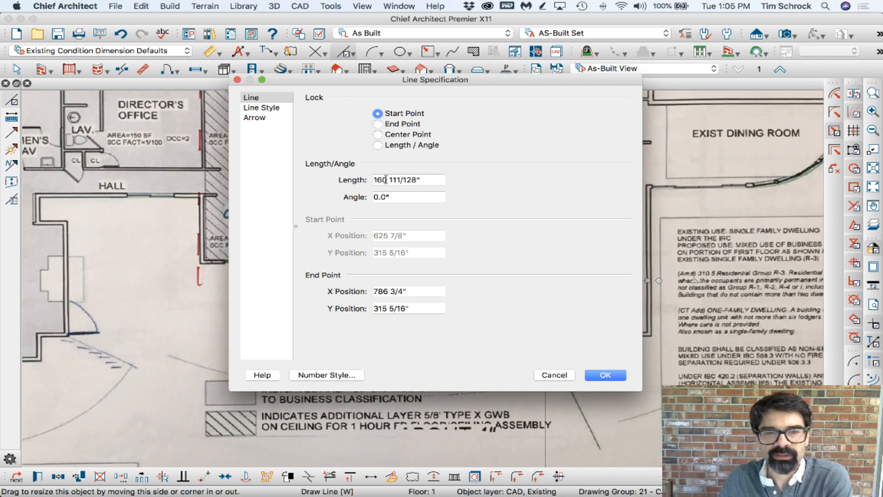
{"action": "left_click", "coordinate": [605, 375]}
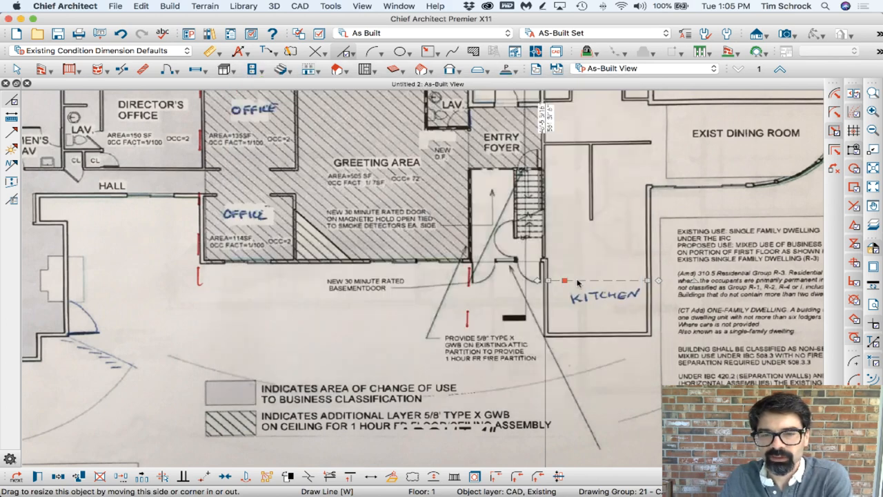